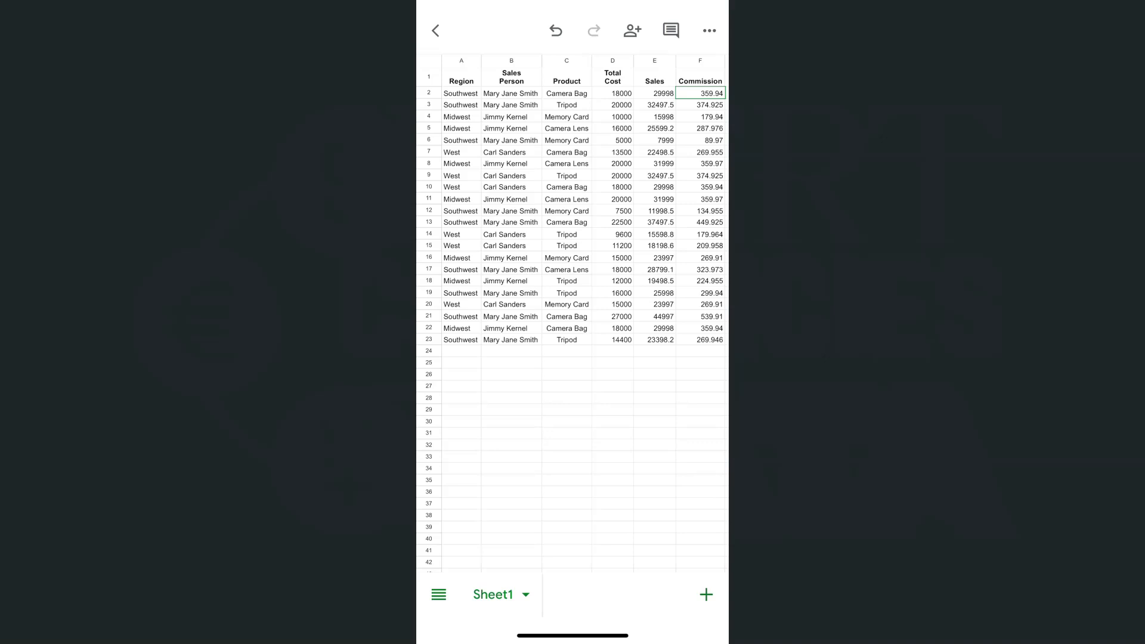
Step: Select cell D2, the first Total Cost value
{"action": "left_click", "coordinate": [653, 60]}
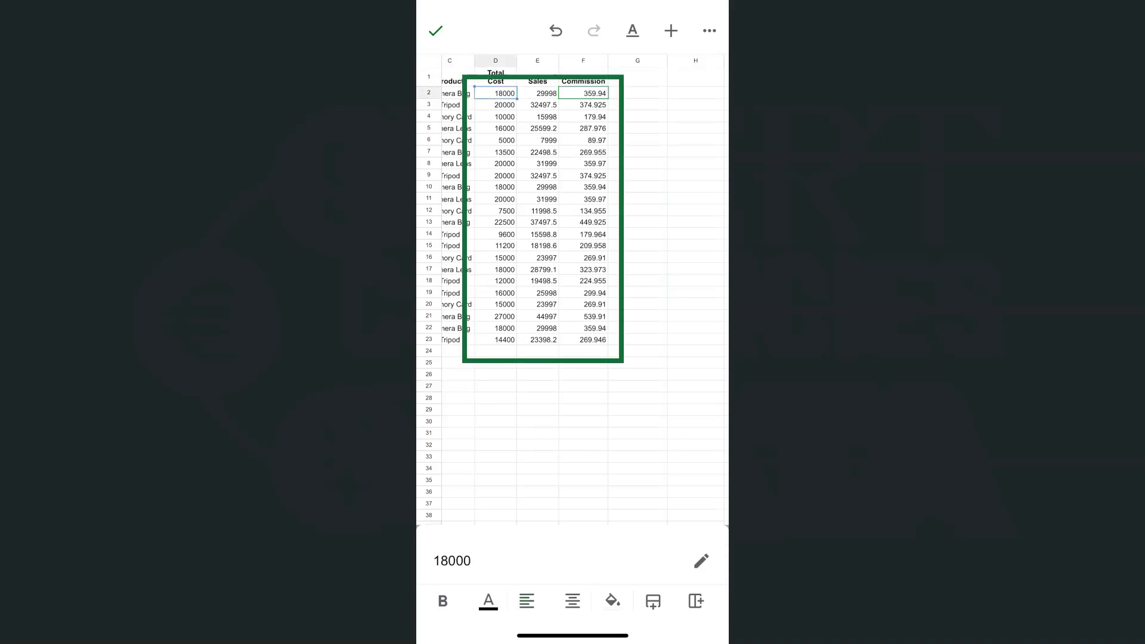
Step: Extend the selection from D2 to F23 and bring up the Format panel
{"action": "left_click_drag", "start_coordinate": [495, 93], "coordinate": [583, 340]}
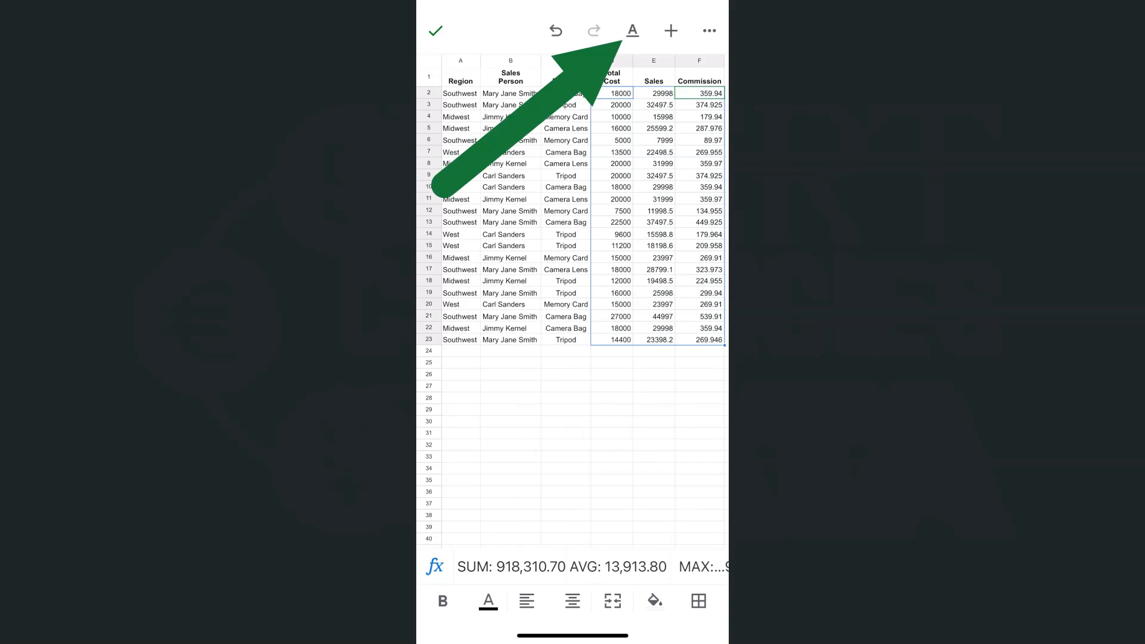
{"action": "left_click", "coordinate": [632, 31]}
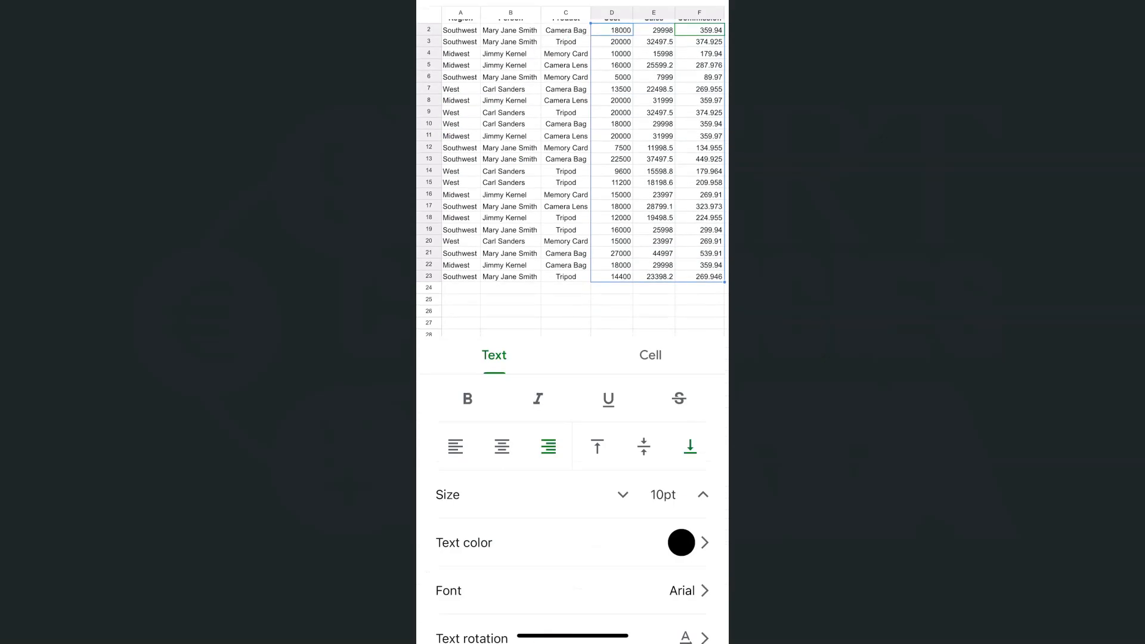
Step: Show the Number format list for the selected cells via the Cell options
{"action": "left_click", "coordinate": [649, 356]}
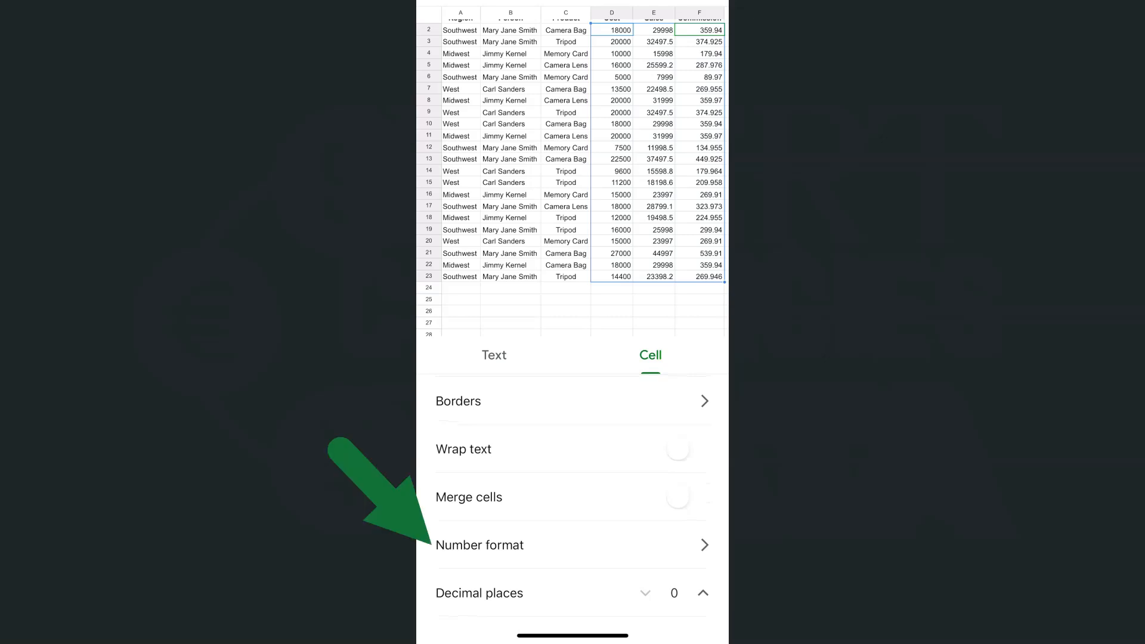
{"action": "left_click", "coordinate": [479, 545]}
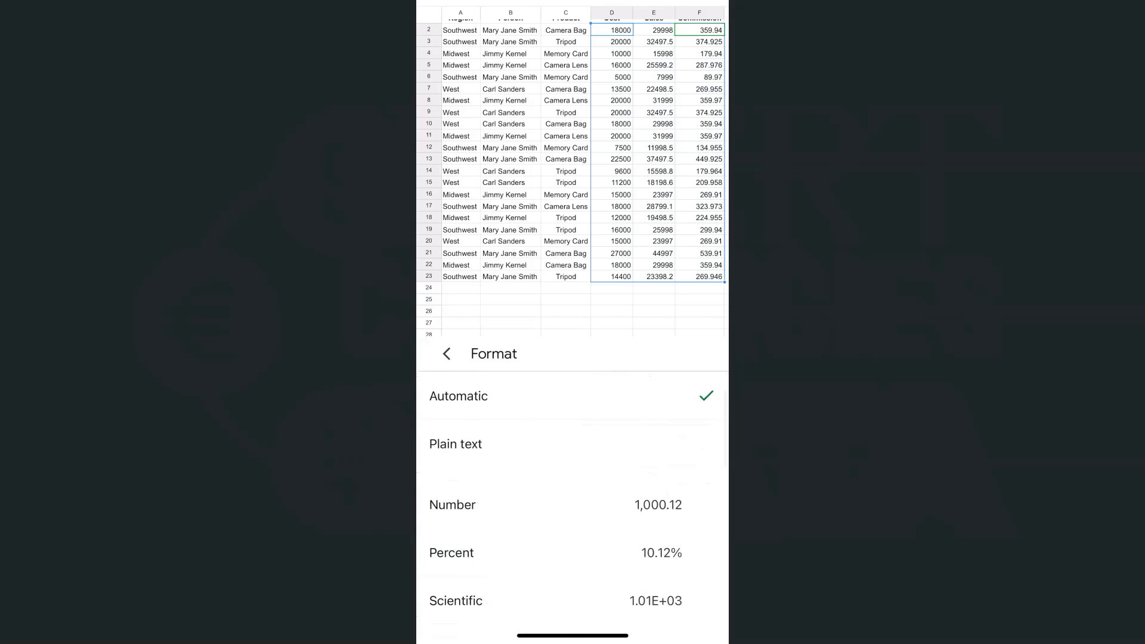
Step: Apply the Currency format so D2:F23 show dollar amounts with two decimals
{"action": "scroll", "scroll_direction": "down", "scroll_amount": 3}
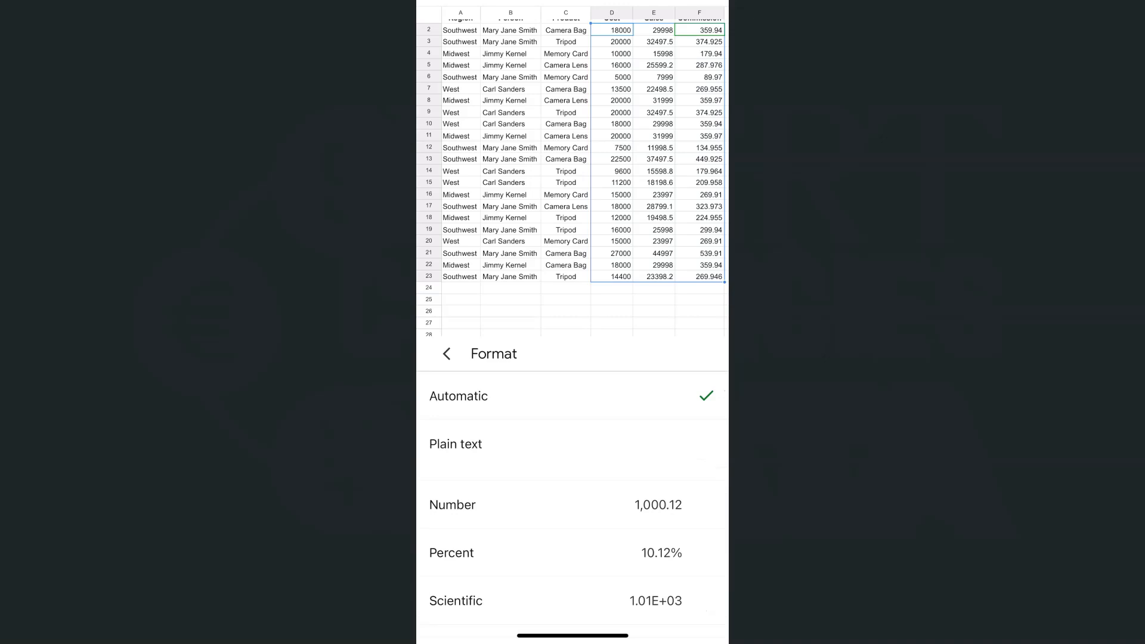
{"action": "scroll", "scroll_direction": "down", "scroll_amount": 3}
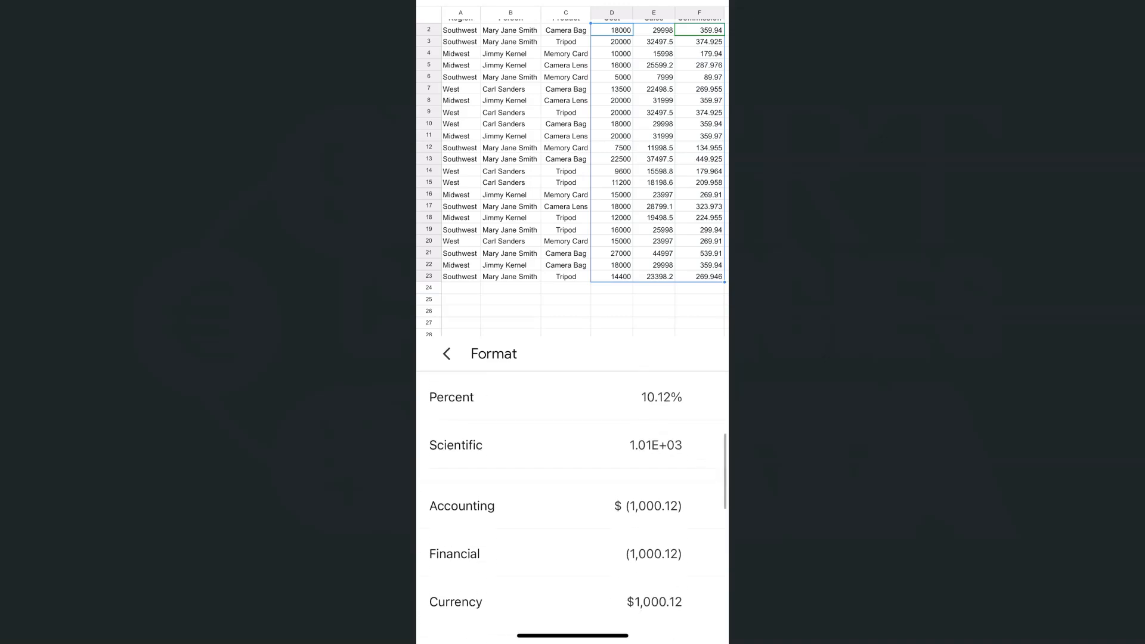
{"action": "scroll", "scroll_direction": "down", "scroll_amount": 3}
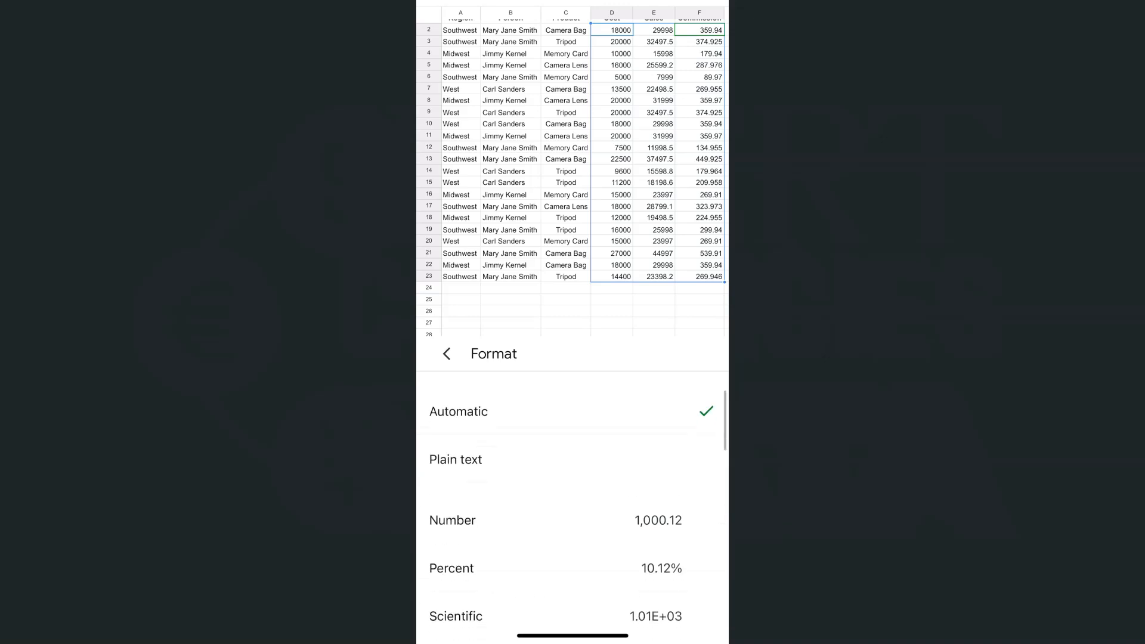
{"action": "scroll", "scroll_direction": "down", "scroll_amount": 3}
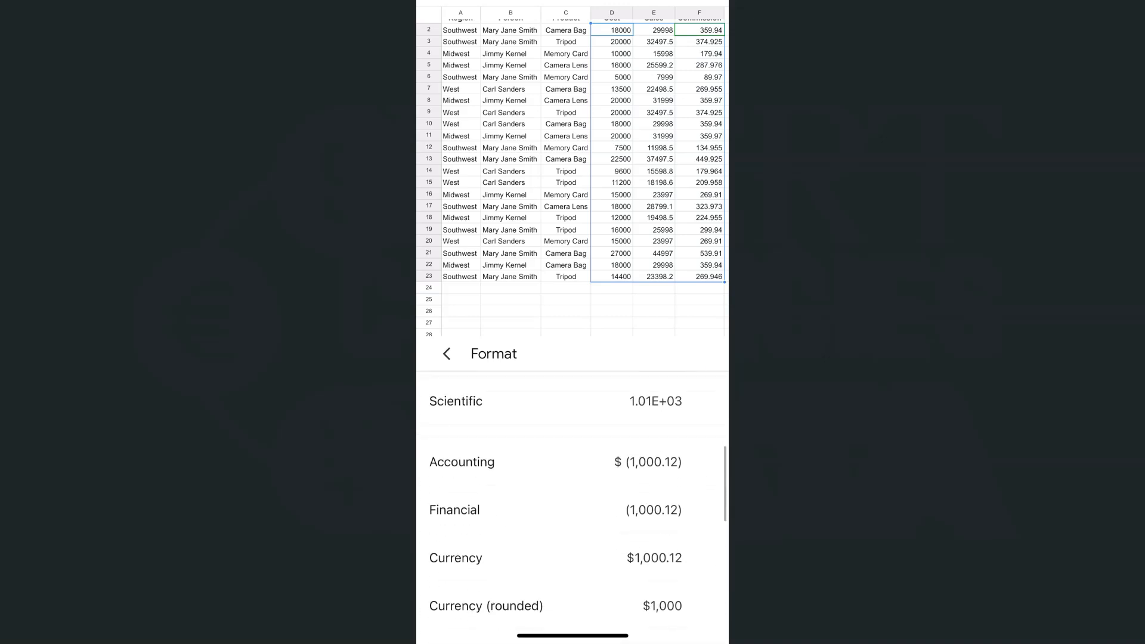
{"action": "scroll", "scroll_direction": "down", "scroll_amount": 3}
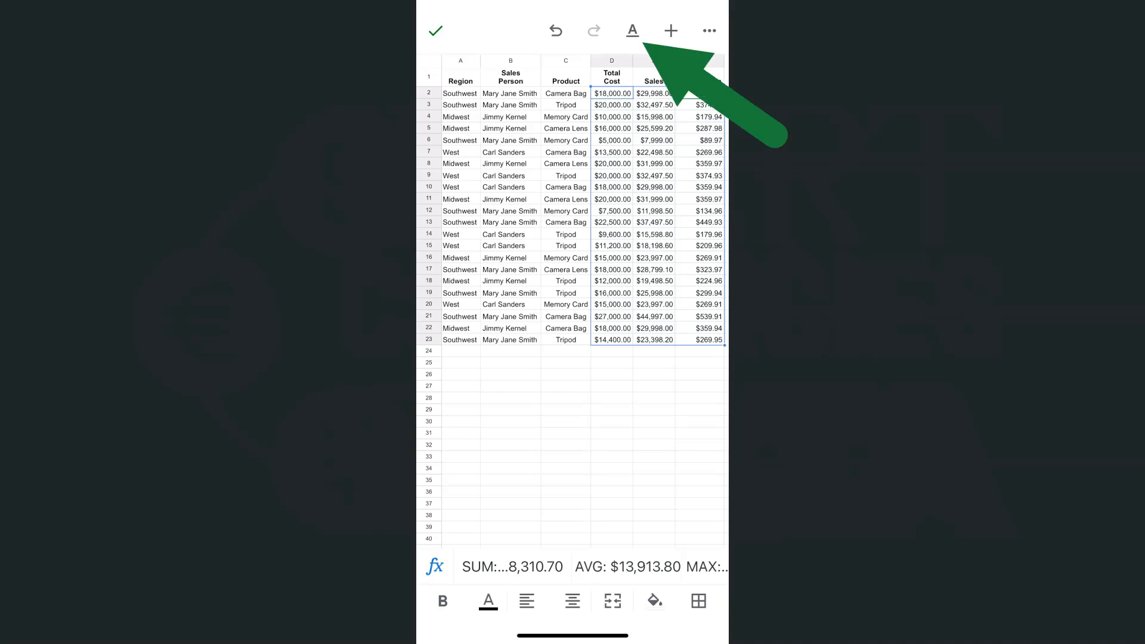
Step: Return to Number format and show the More currency formats list
{"action": "left_click", "coordinate": [631, 31]}
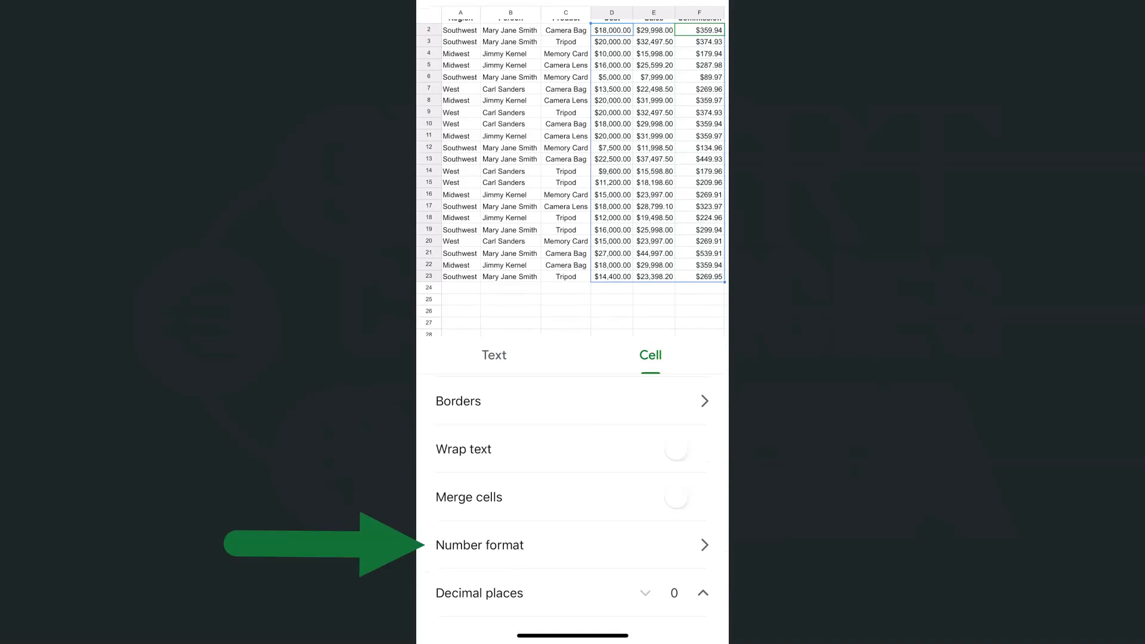
{"action": "left_click", "coordinate": [480, 545]}
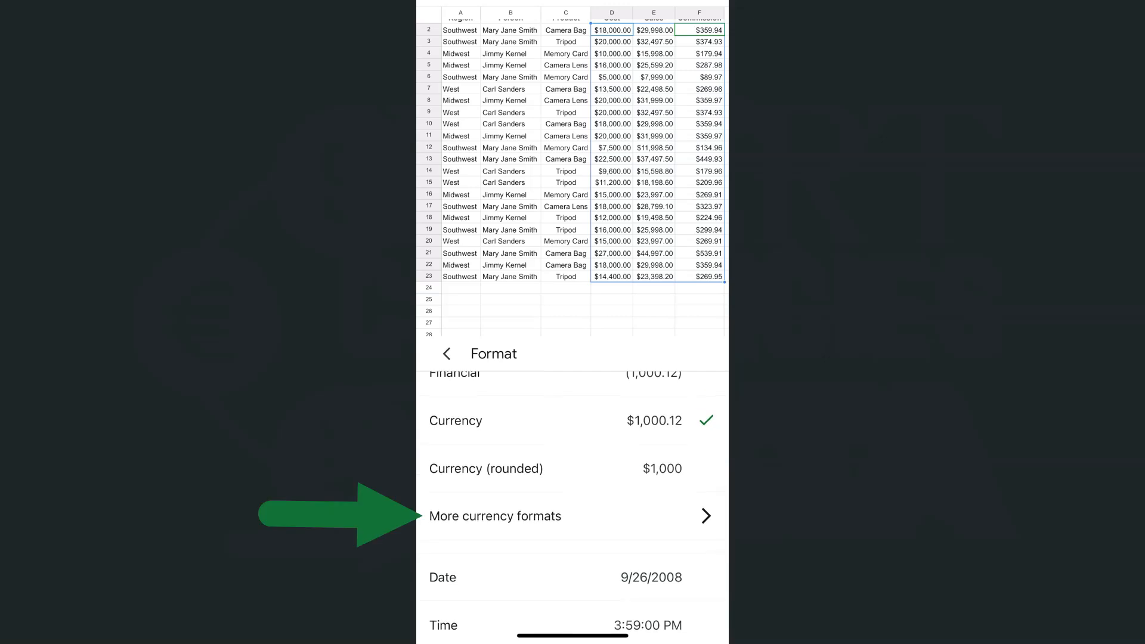
{"action": "left_click", "coordinate": [495, 516]}
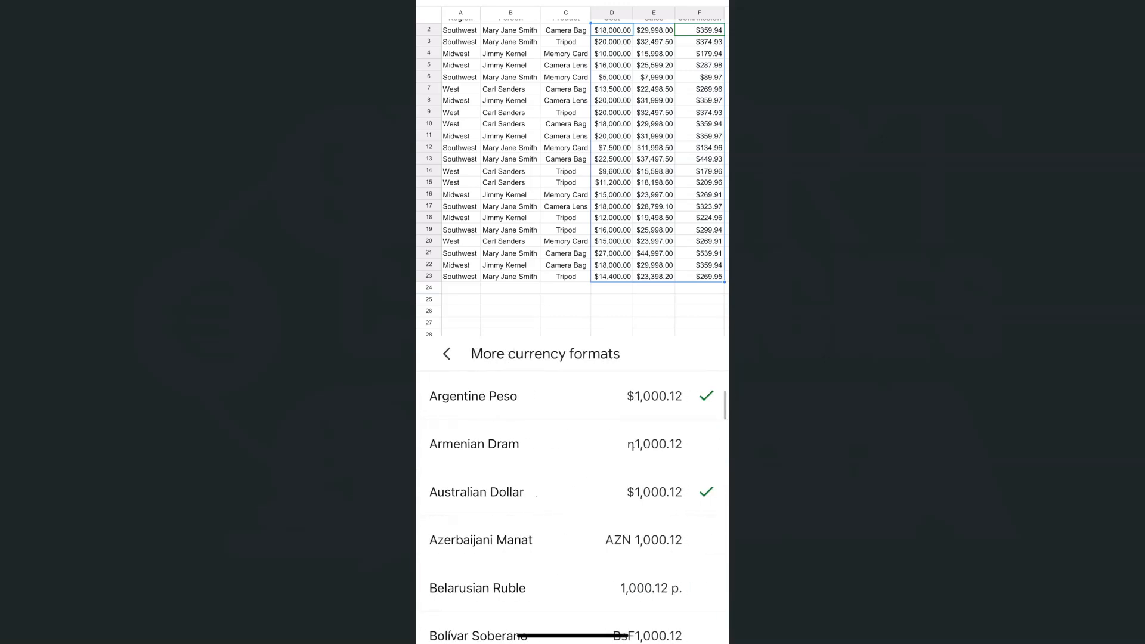
Step: Apply the Euro format '1,000.12 €' with the symbol after the amount
{"action": "scroll", "scroll_direction": "down", "scroll_amount": 3}
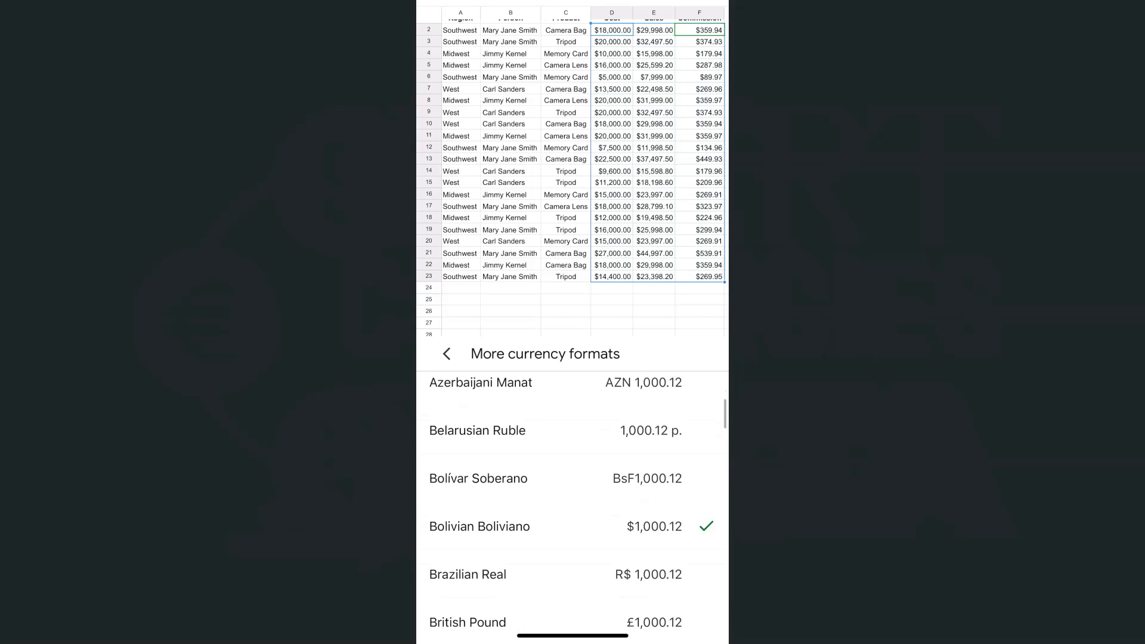
{"action": "scroll", "scroll_direction": "down", "scroll_amount": 3}
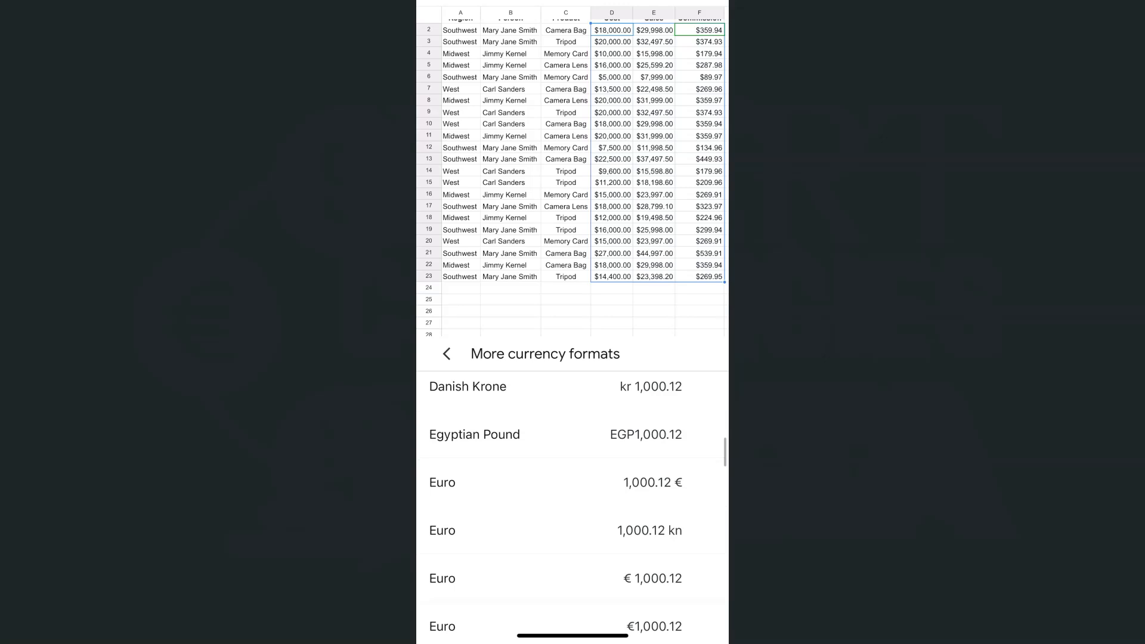
{"action": "left_click", "coordinate": [557, 482]}
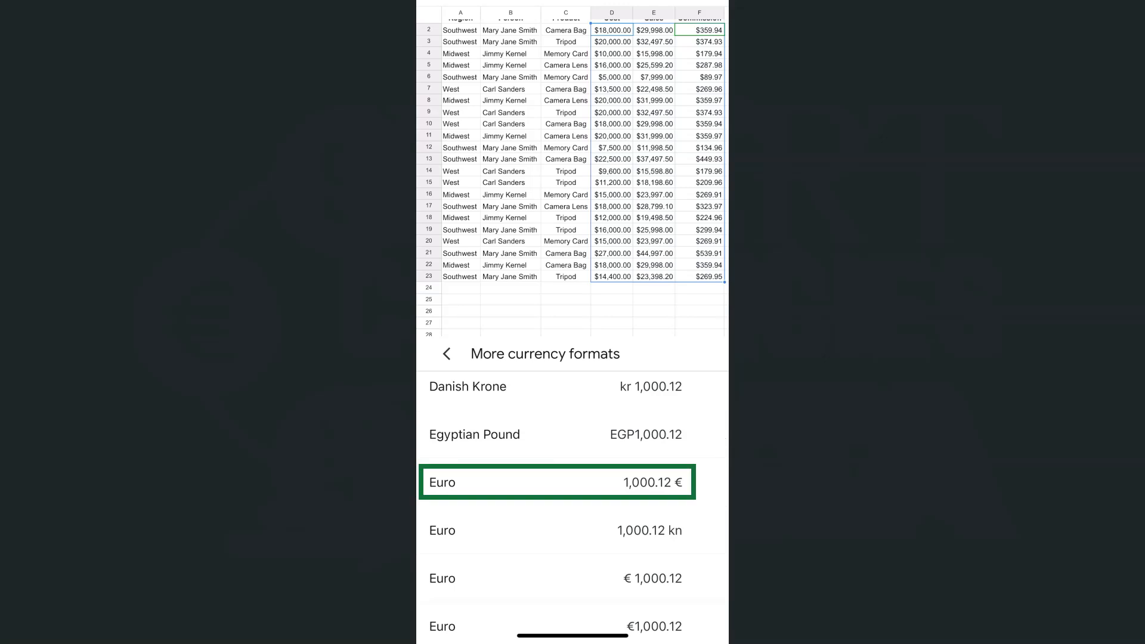
{"action": "left_click", "coordinate": [555, 482]}
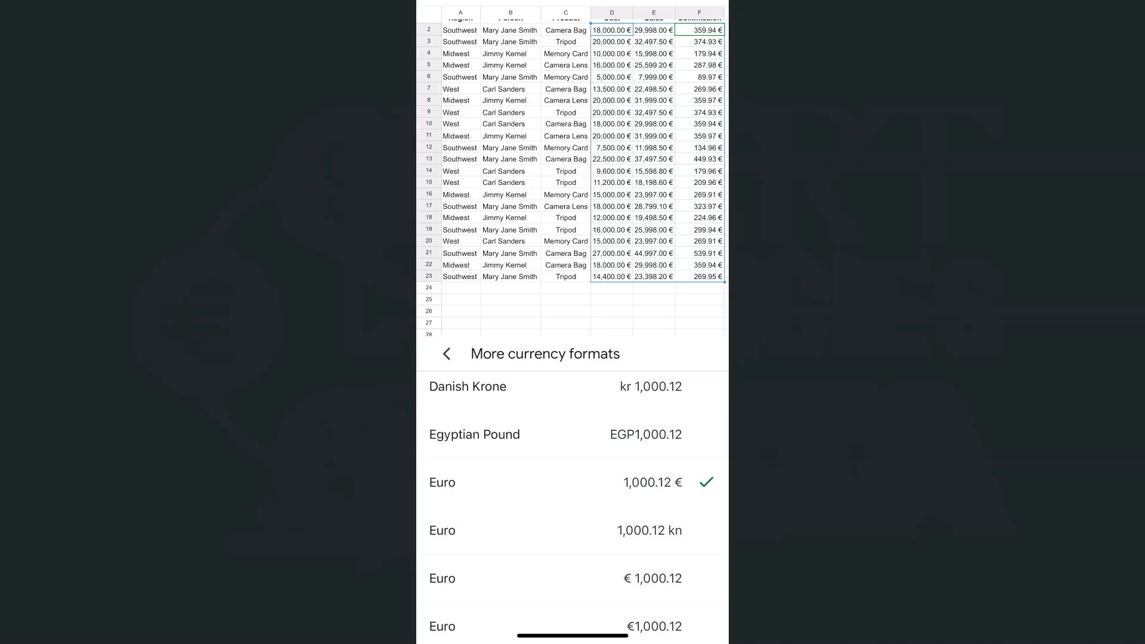
Step: Apply the Euro format '€ 1,000.12' with the symbol before the amount
{"action": "left_click", "coordinate": [557, 578]}
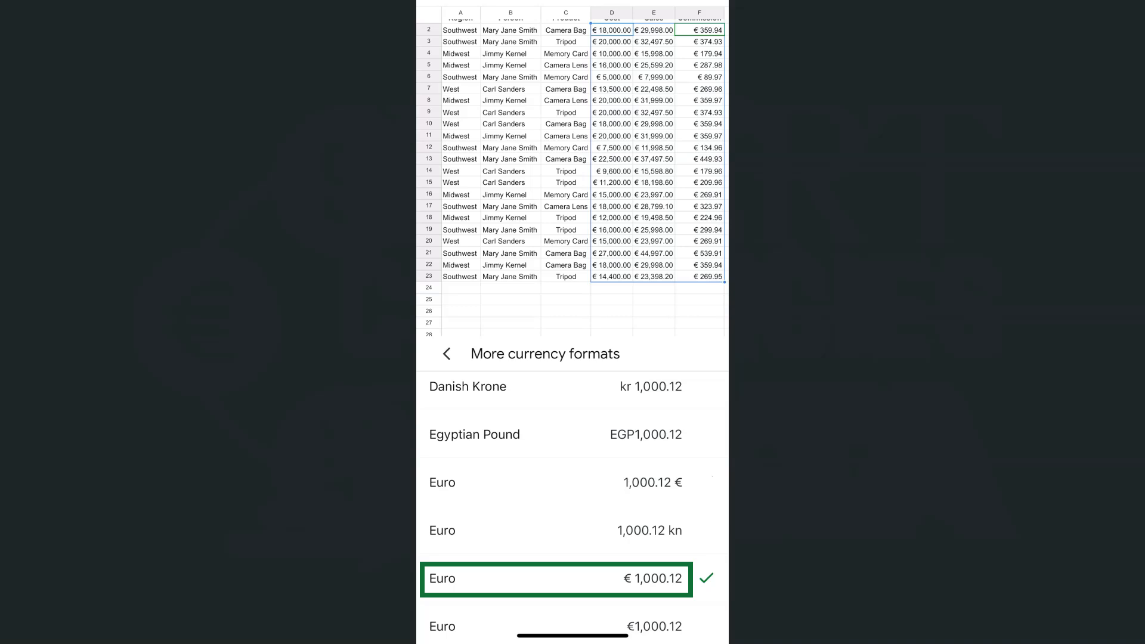